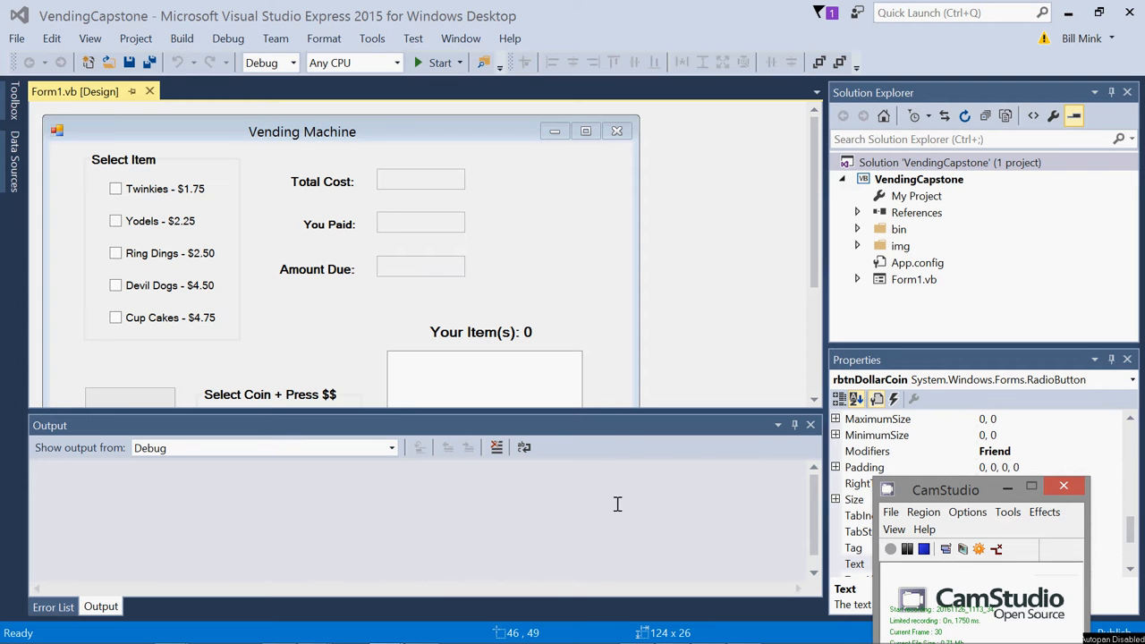
Review the Total Cost and Amount Due boxes' properties in the form designer.
click(1063, 486)
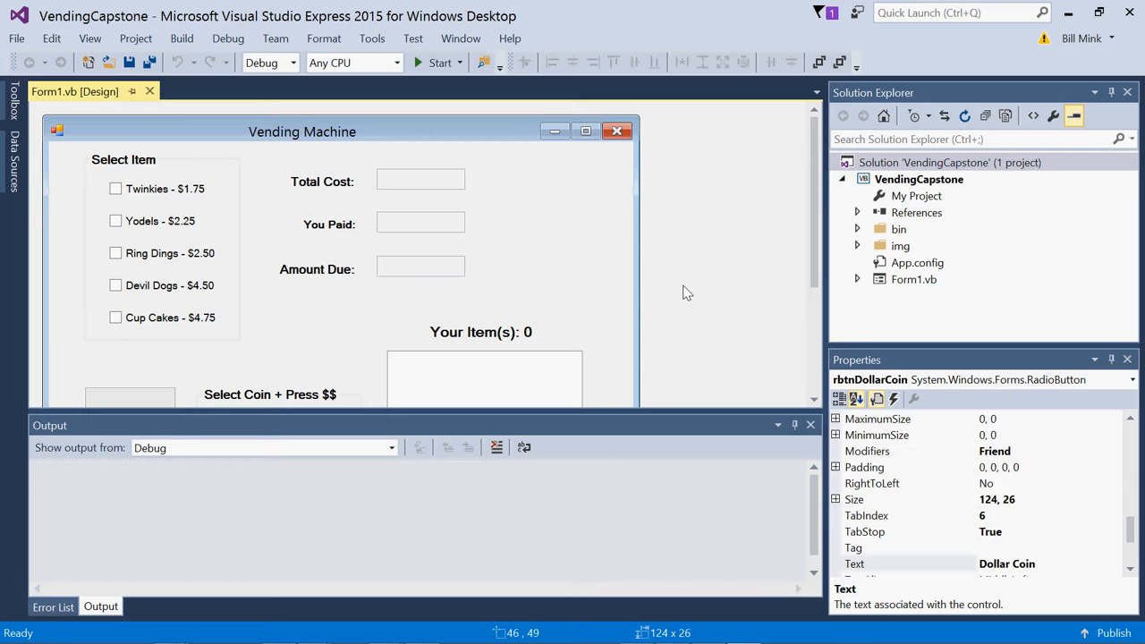
mouse_move(522, 240)
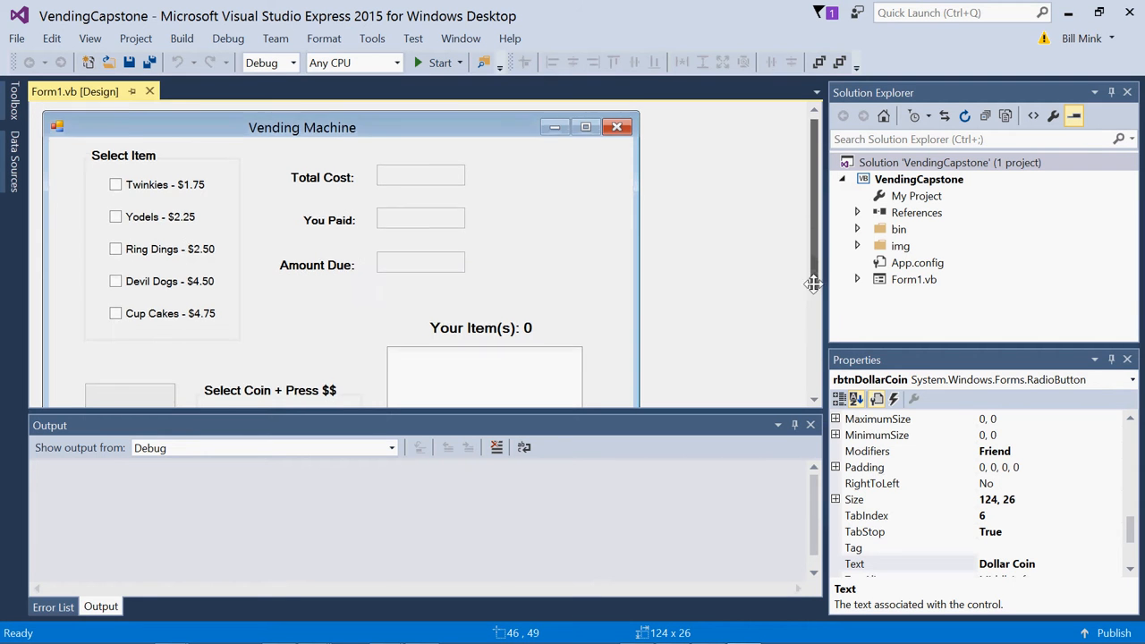
scroll(down, 3)
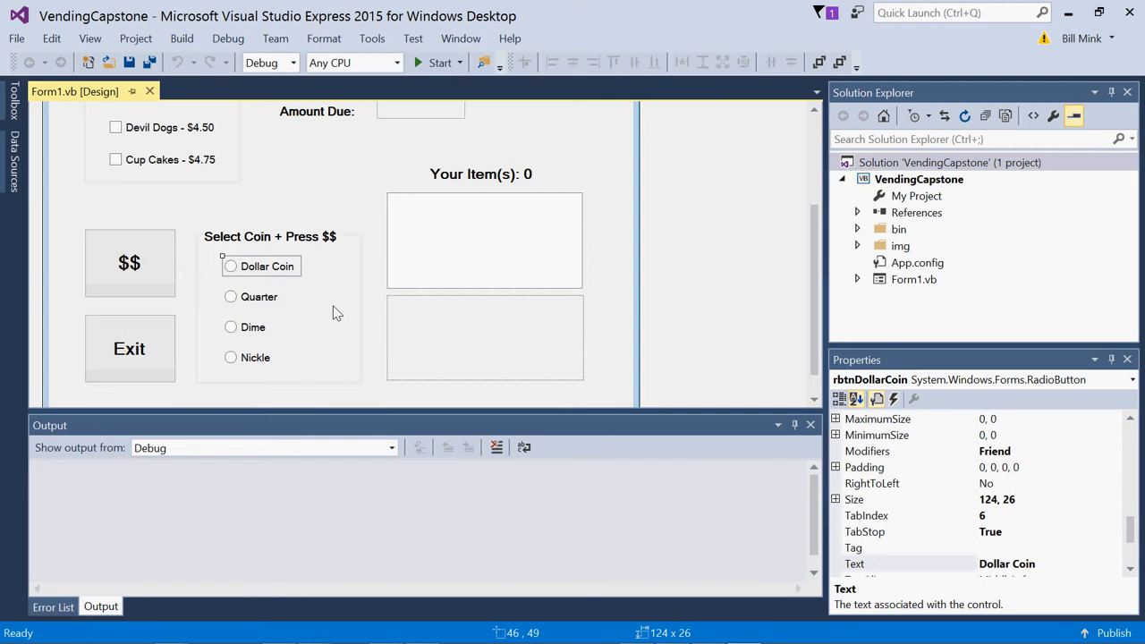
mouse_move(799, 310)
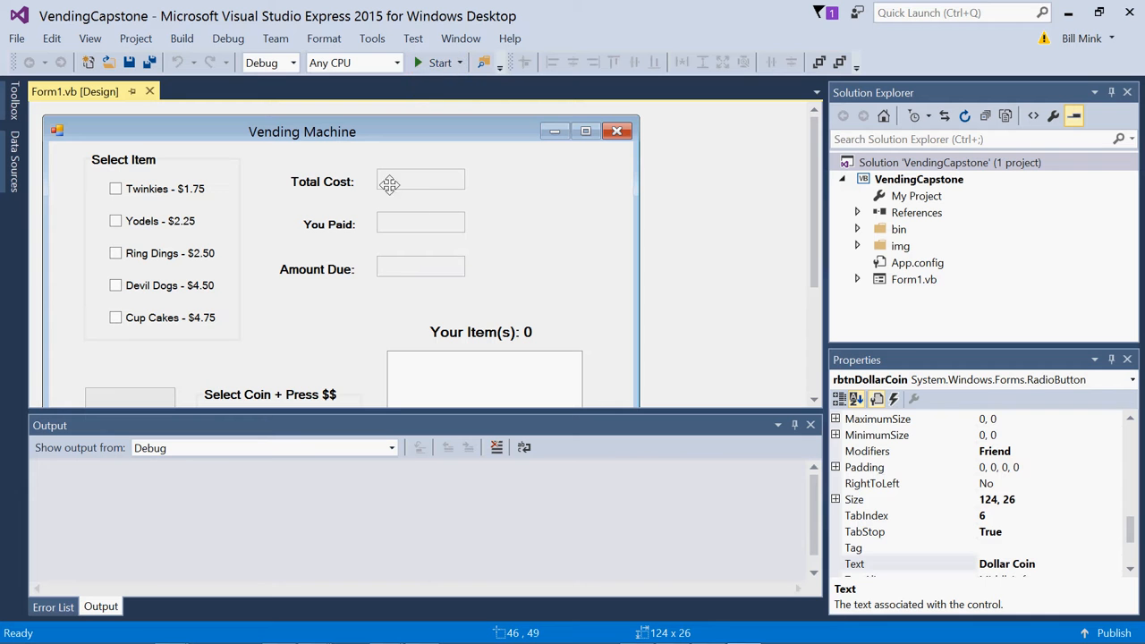
mouse_move(420, 182)
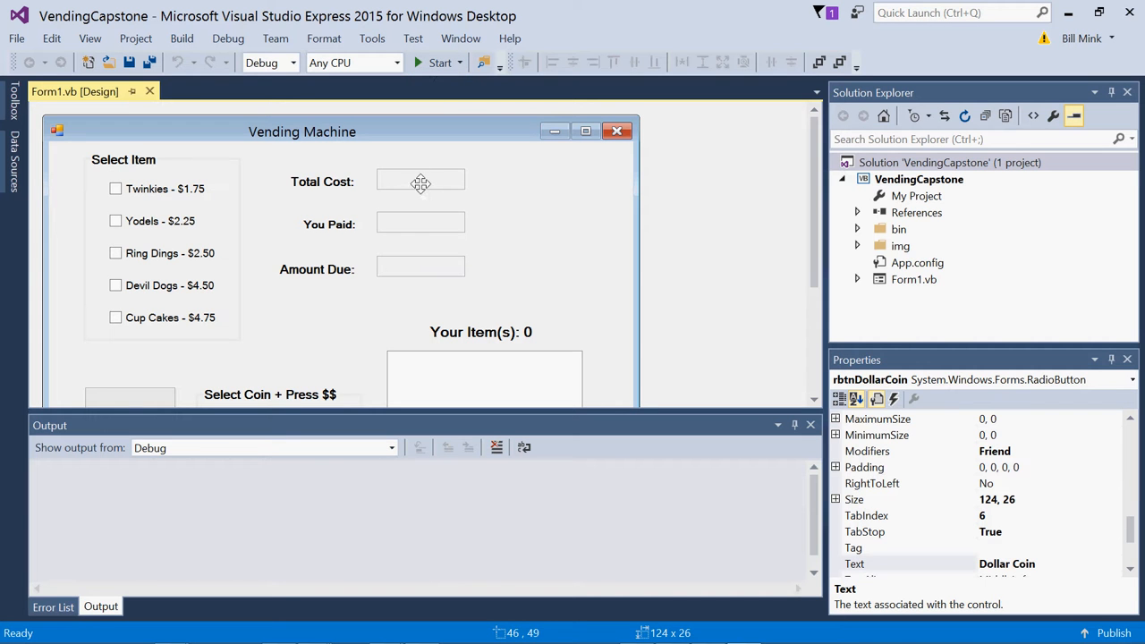
click(420, 181)
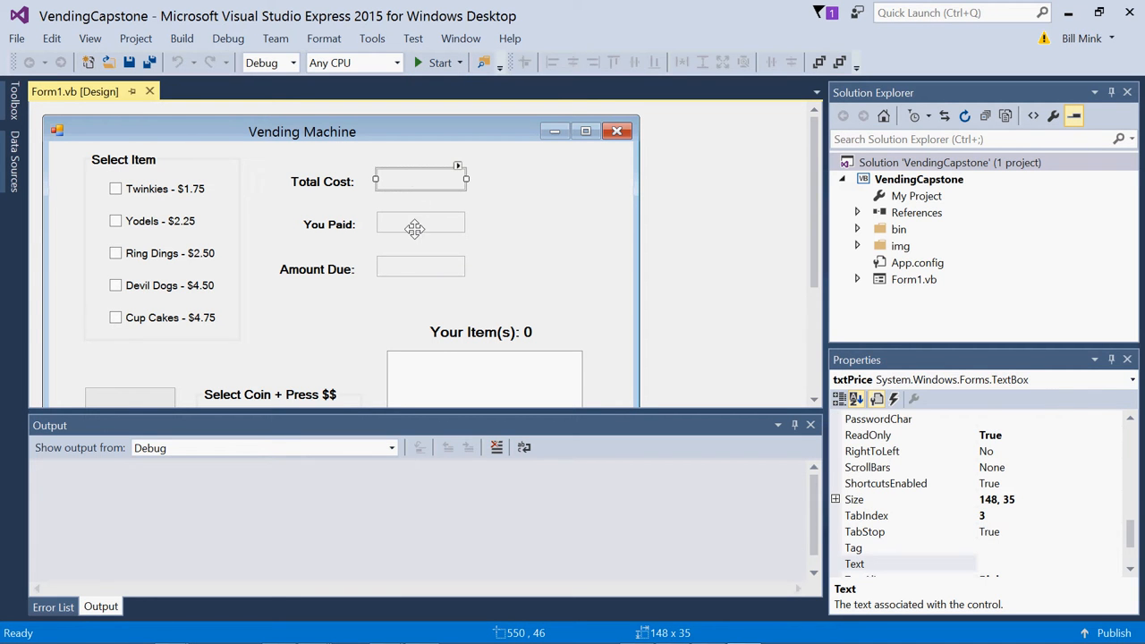
click(420, 268)
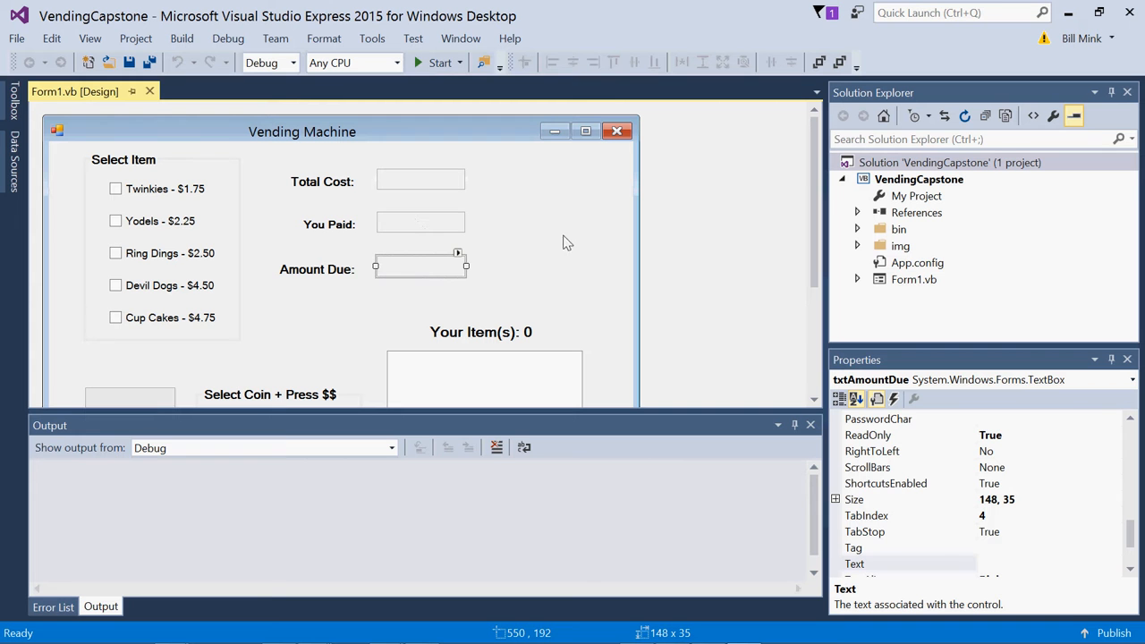
mouse_move(438, 63)
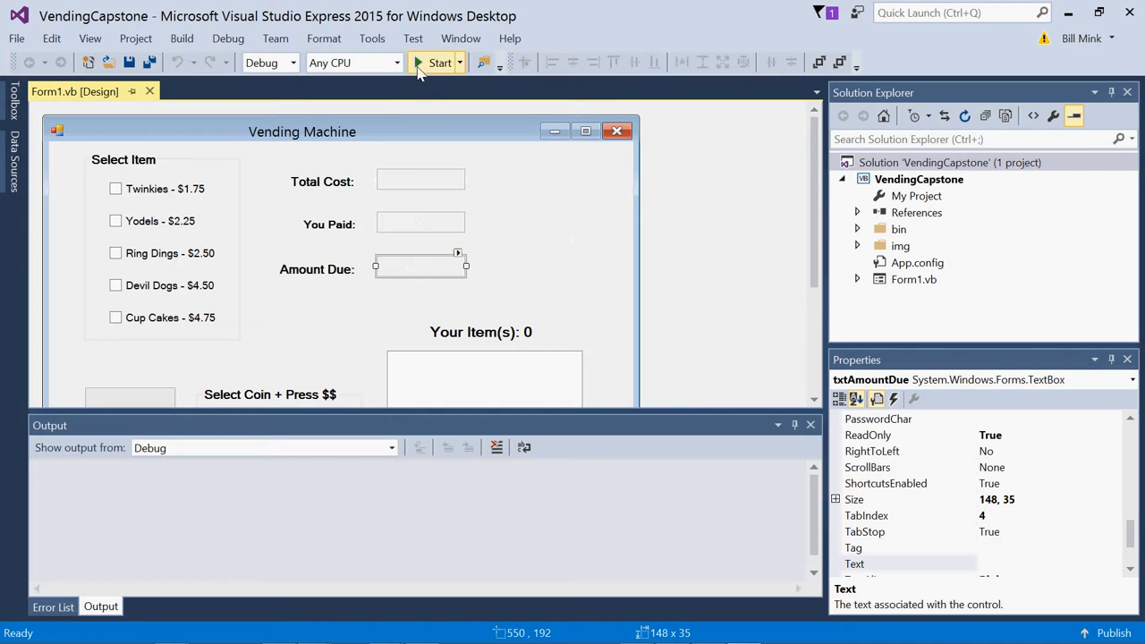
mouse_move(440, 62)
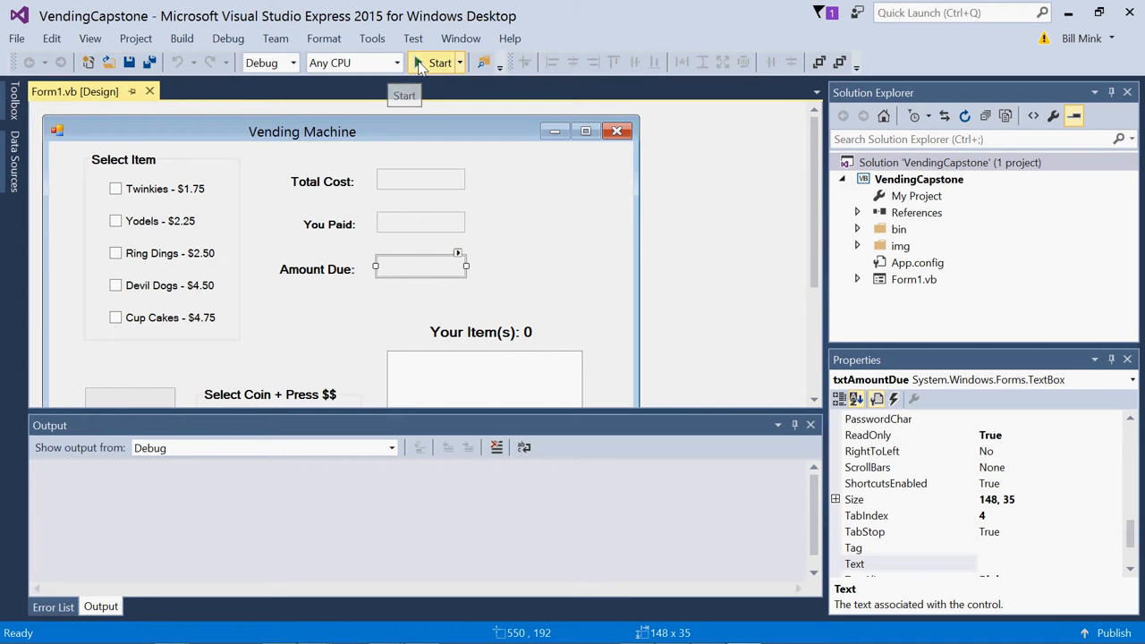
Run the Vending Machine form and select Twinkies for a $1.75 total.
click(440, 62)
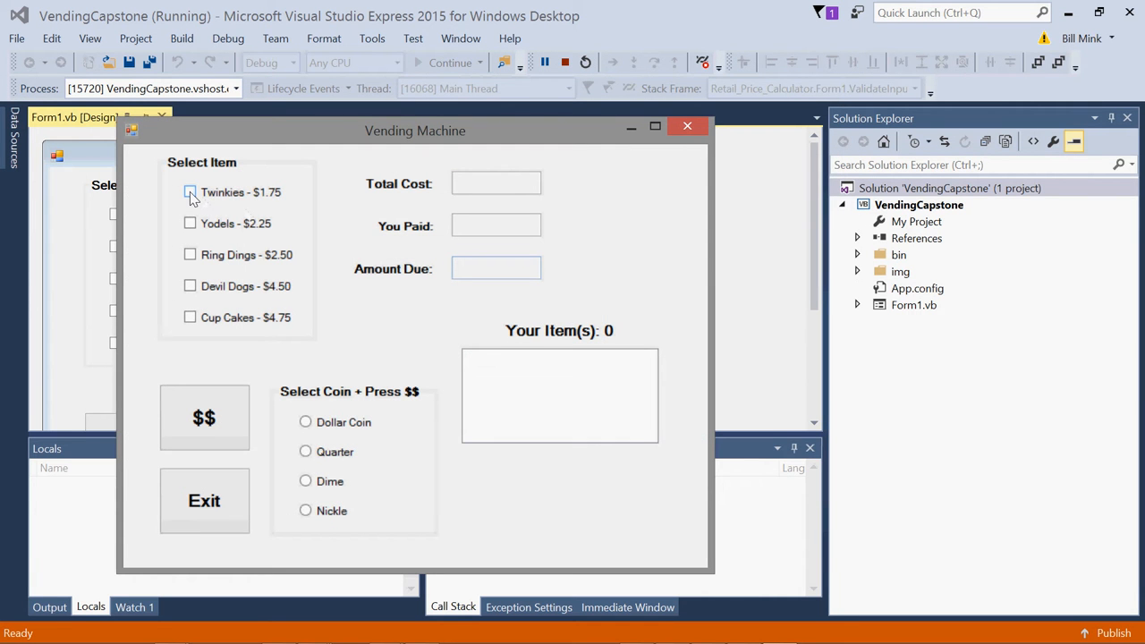
click(190, 191)
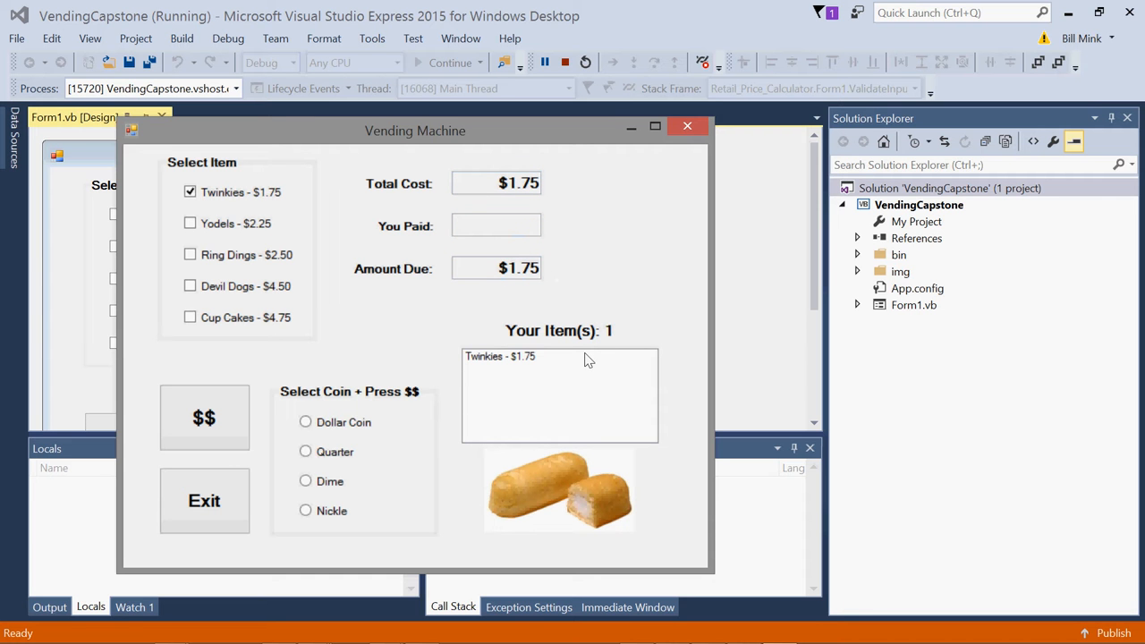
mouse_move(550, 365)
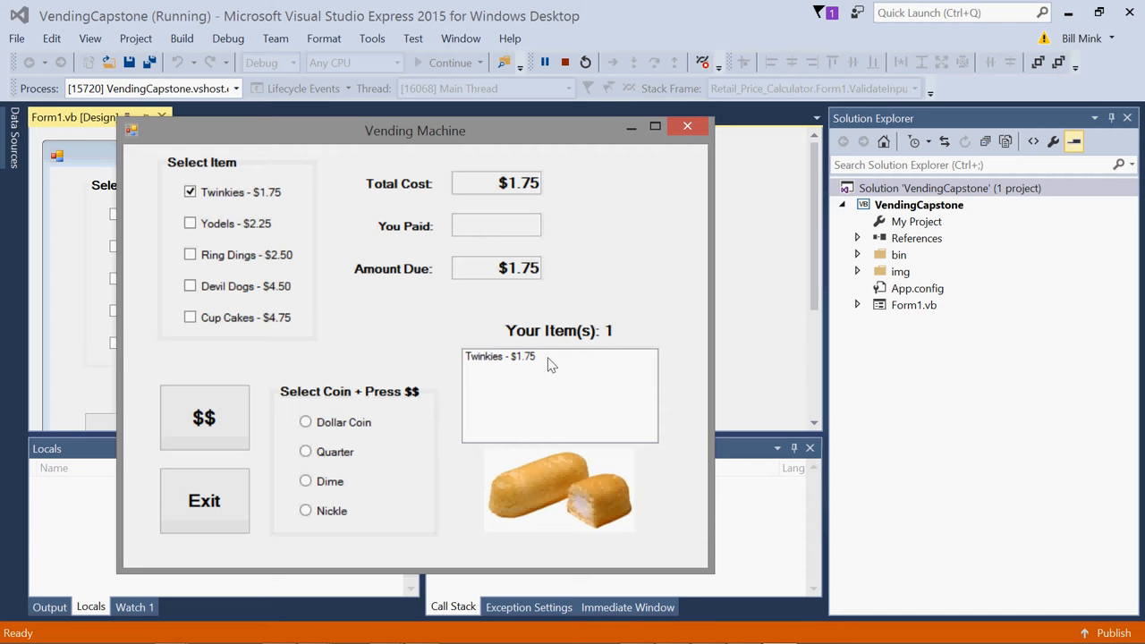
mouse_move(581, 521)
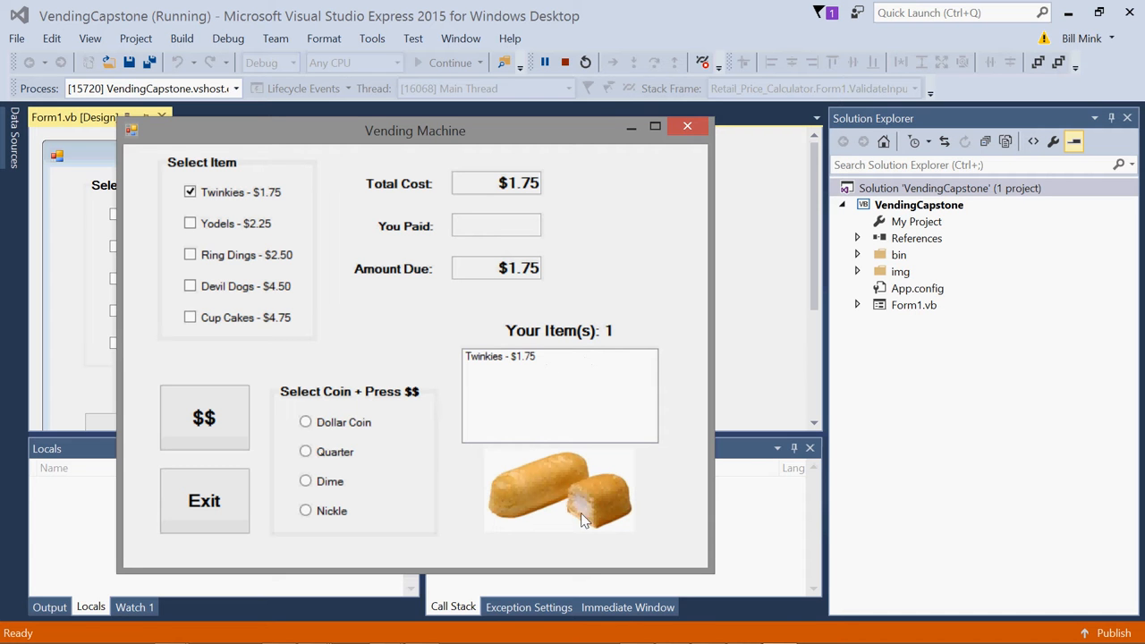
mouse_move(576, 517)
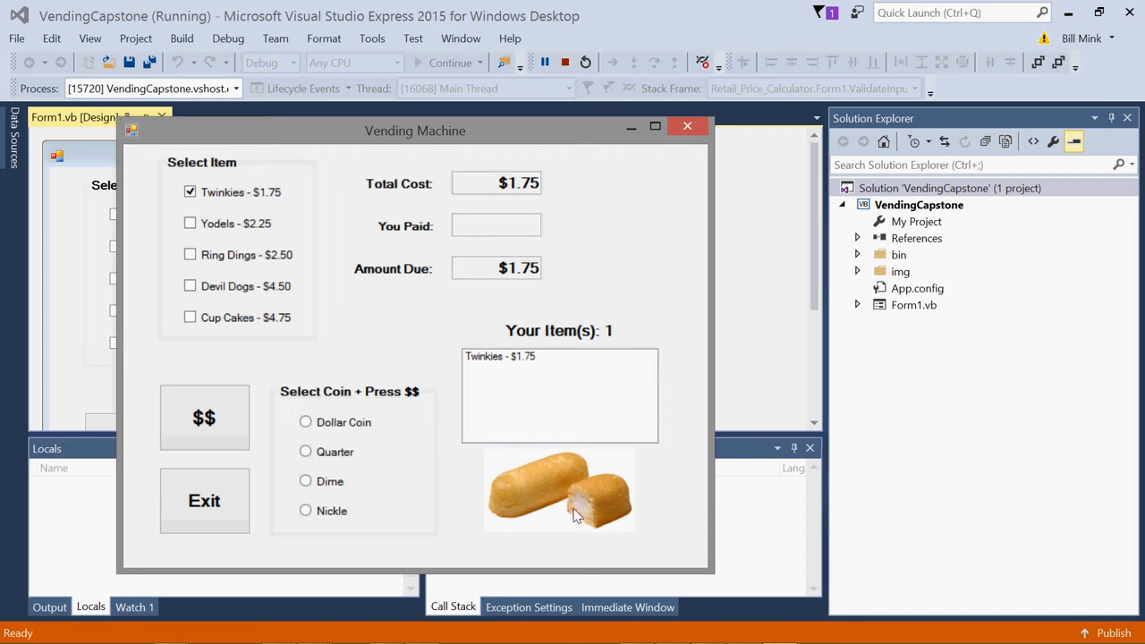
mouse_move(554, 486)
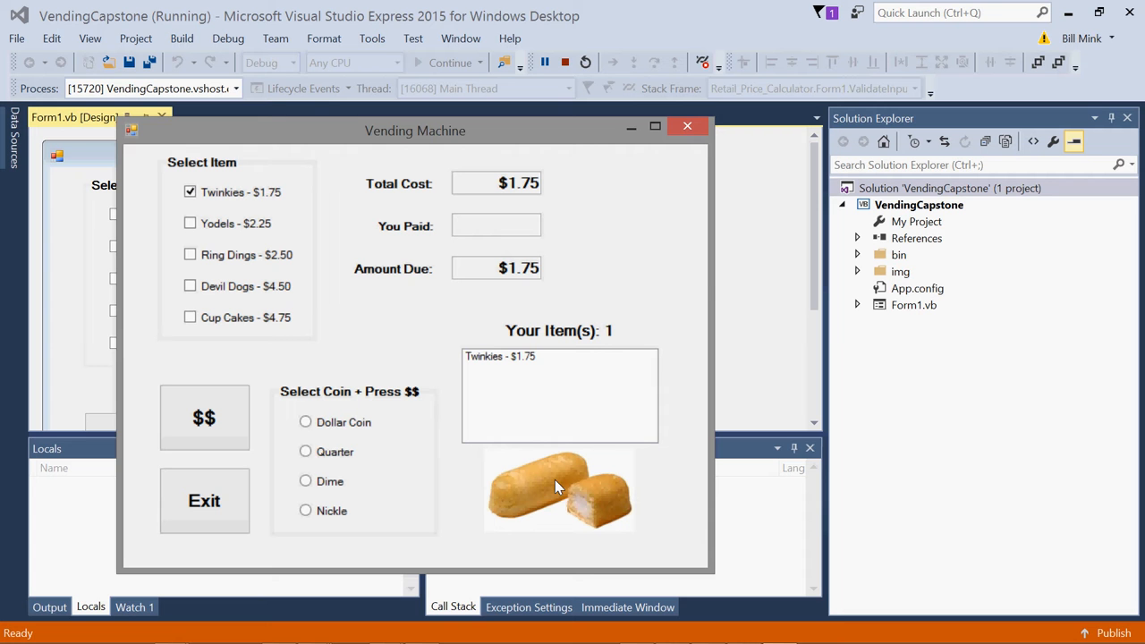
mouse_move(697, 285)
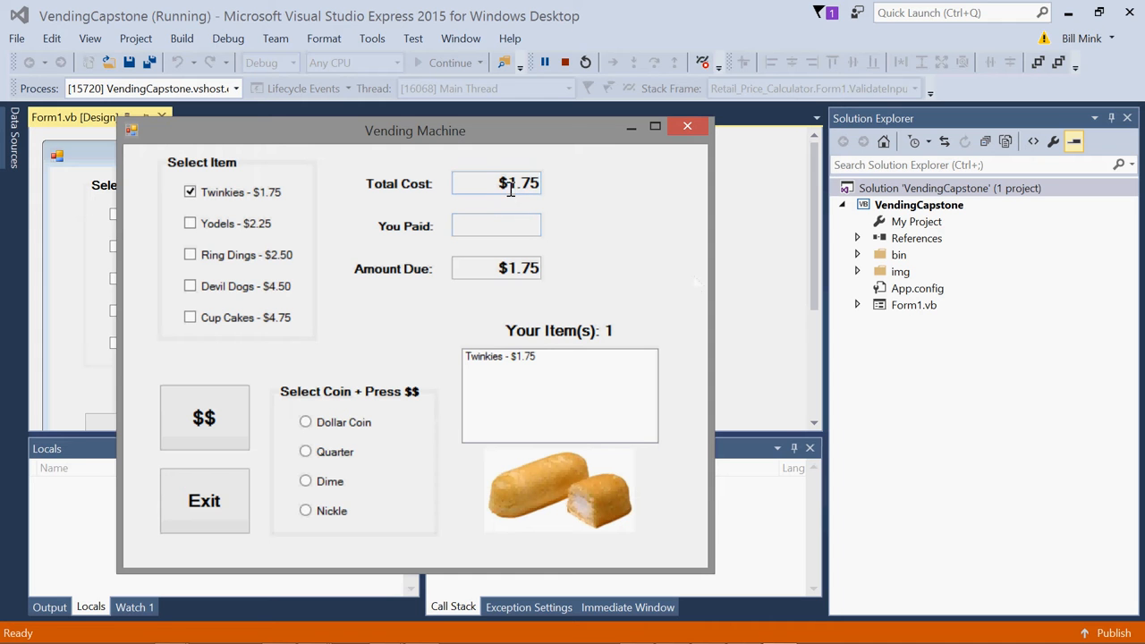
mouse_move(306, 422)
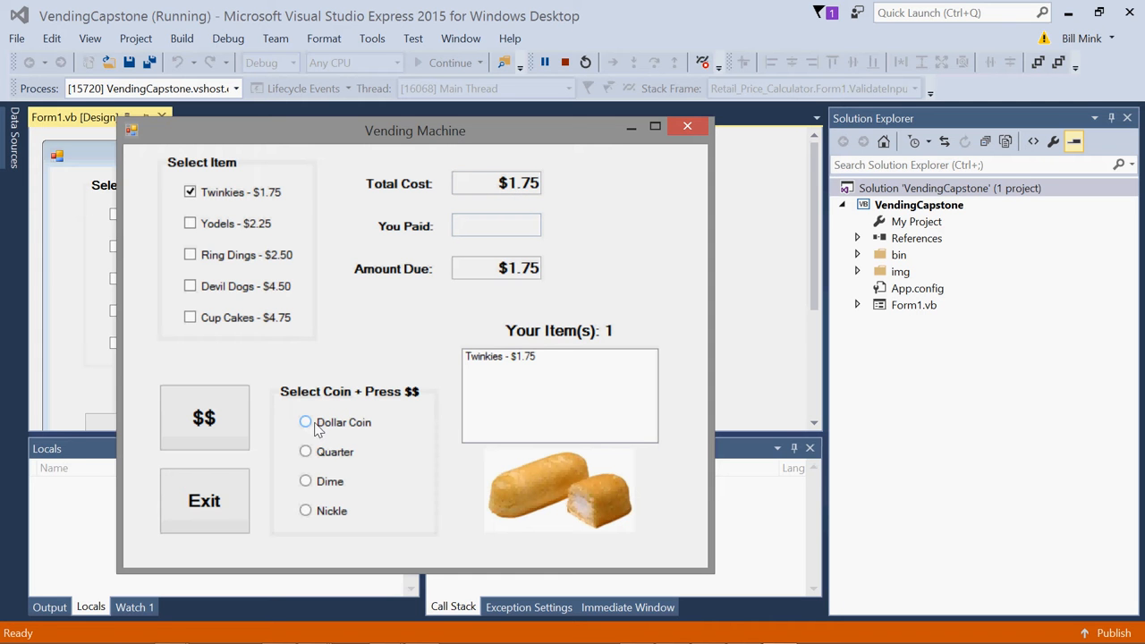
Insert a dollar coin and a nickel toward the Twinkies, then choose Dollar Coin as the next coin.
click(306, 422)
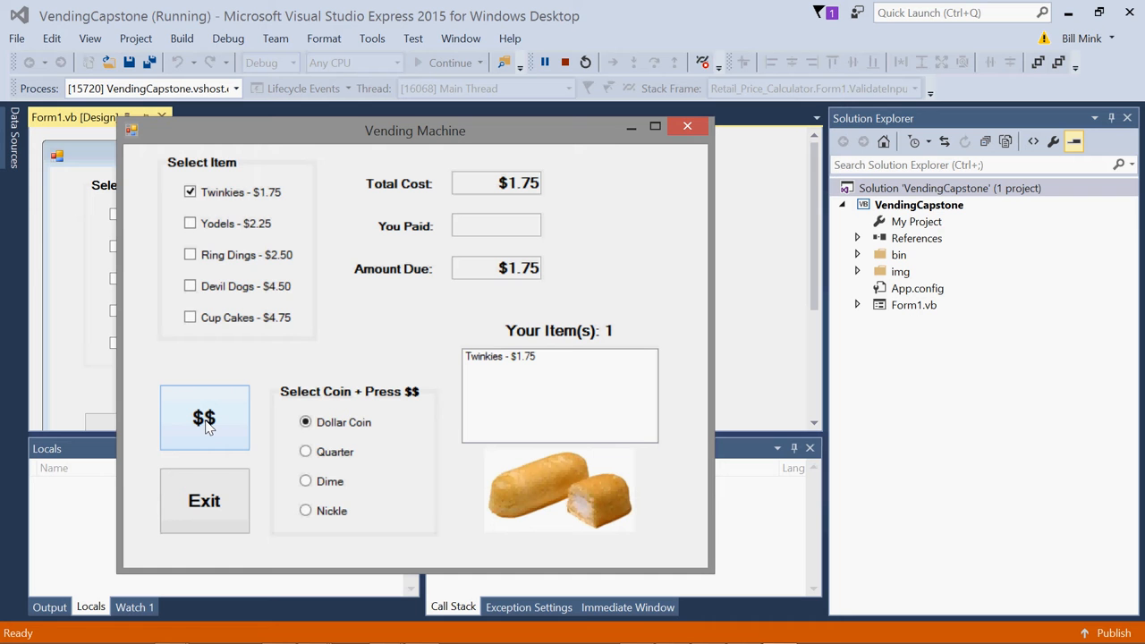
click(204, 419)
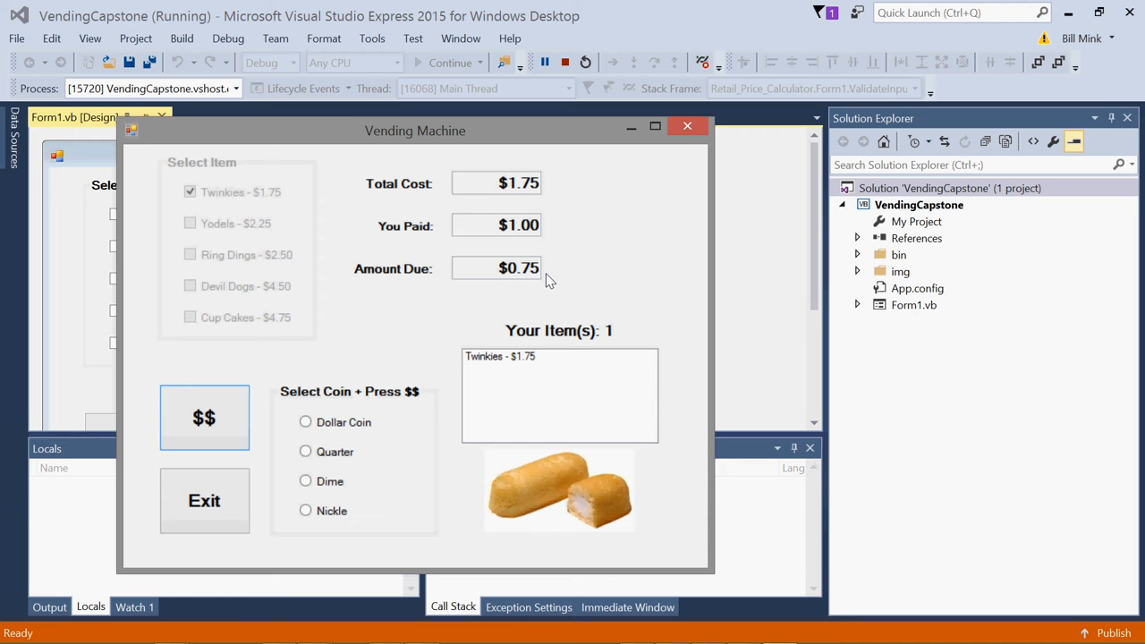
click(304, 451)
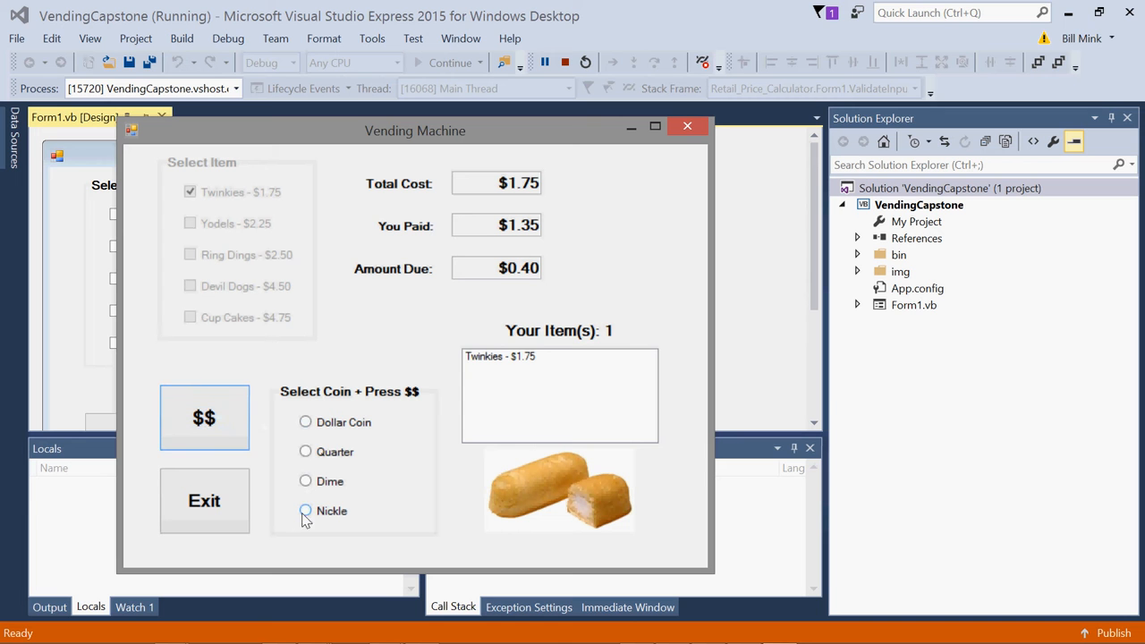
click(203, 419)
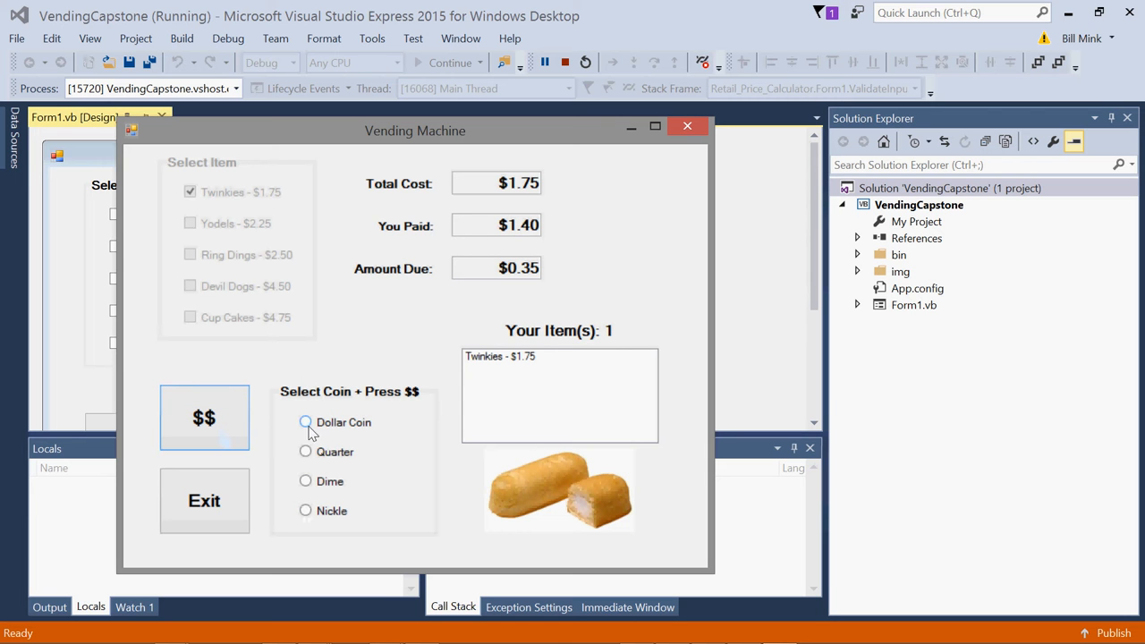
click(306, 422)
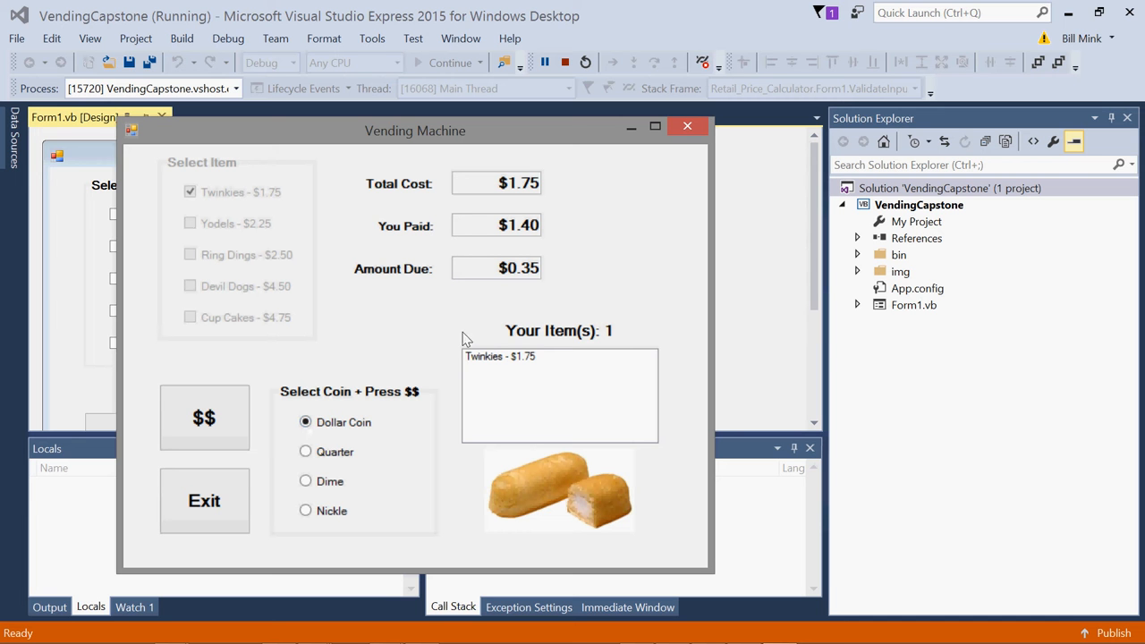
mouse_move(397, 355)
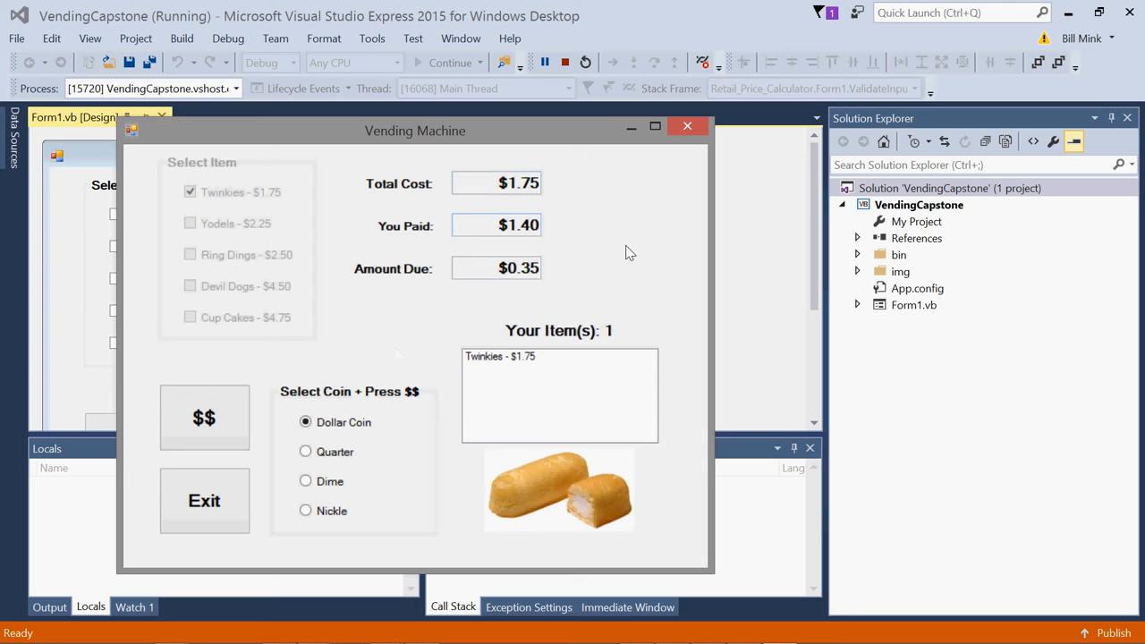
mouse_move(551, 190)
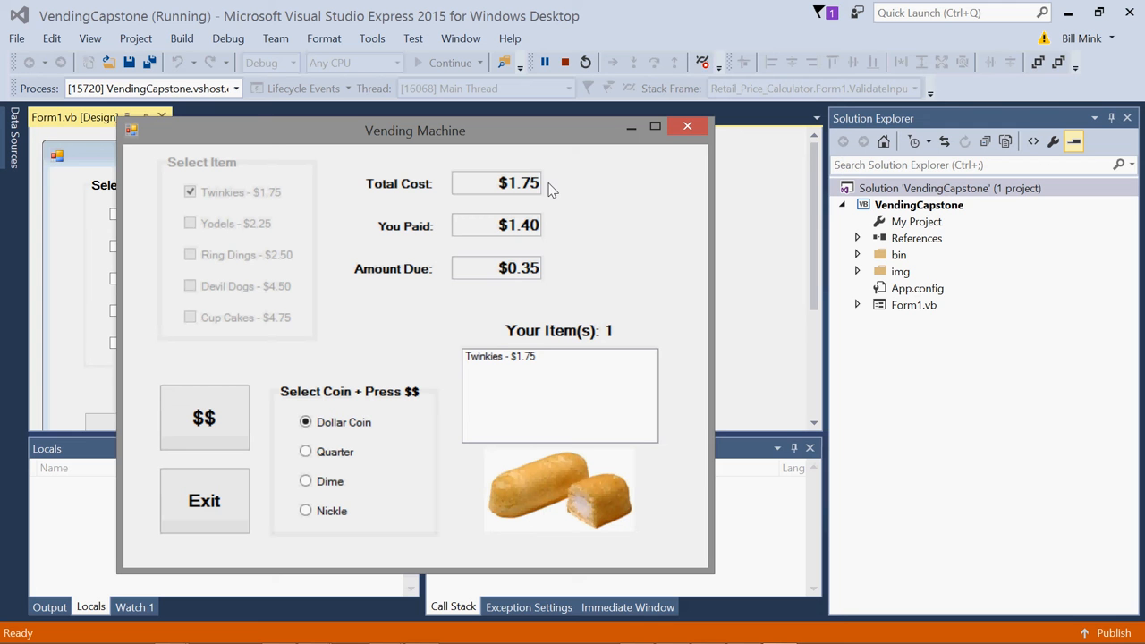
mouse_move(523, 301)
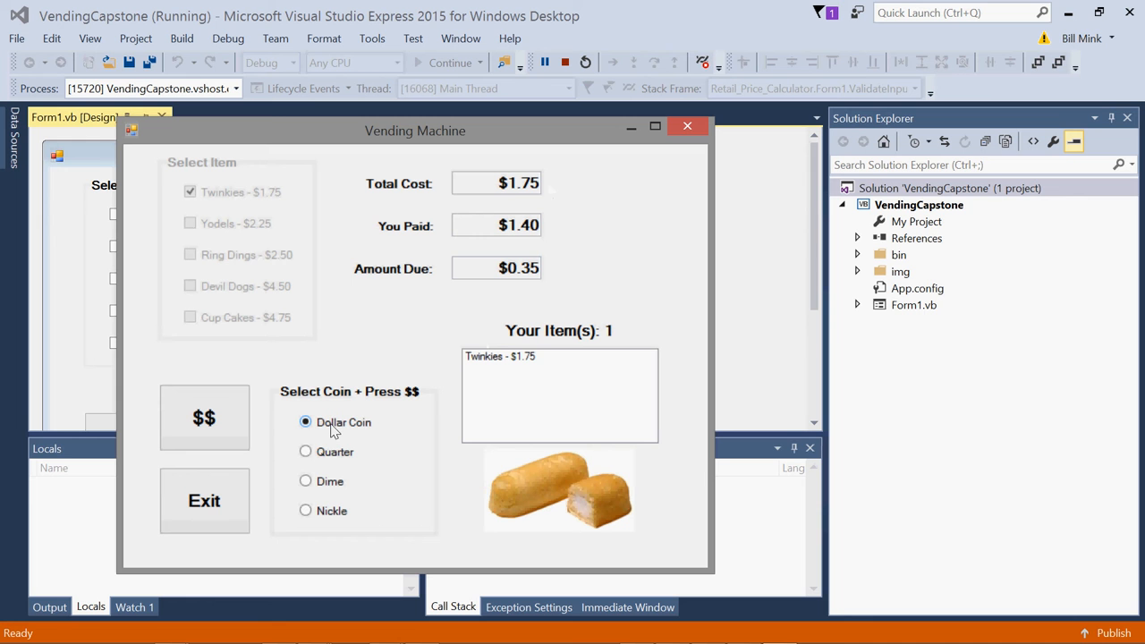
mouse_move(411, 390)
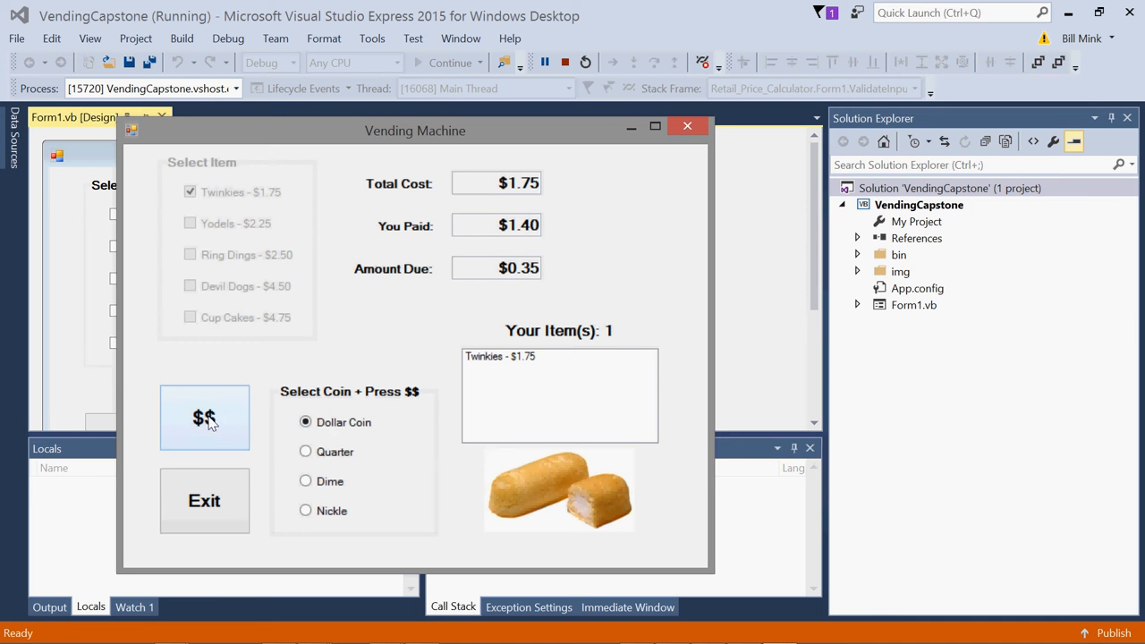
Insert the final dollar coin for $0.65 change and dismiss the message to reset the form.
click(204, 419)
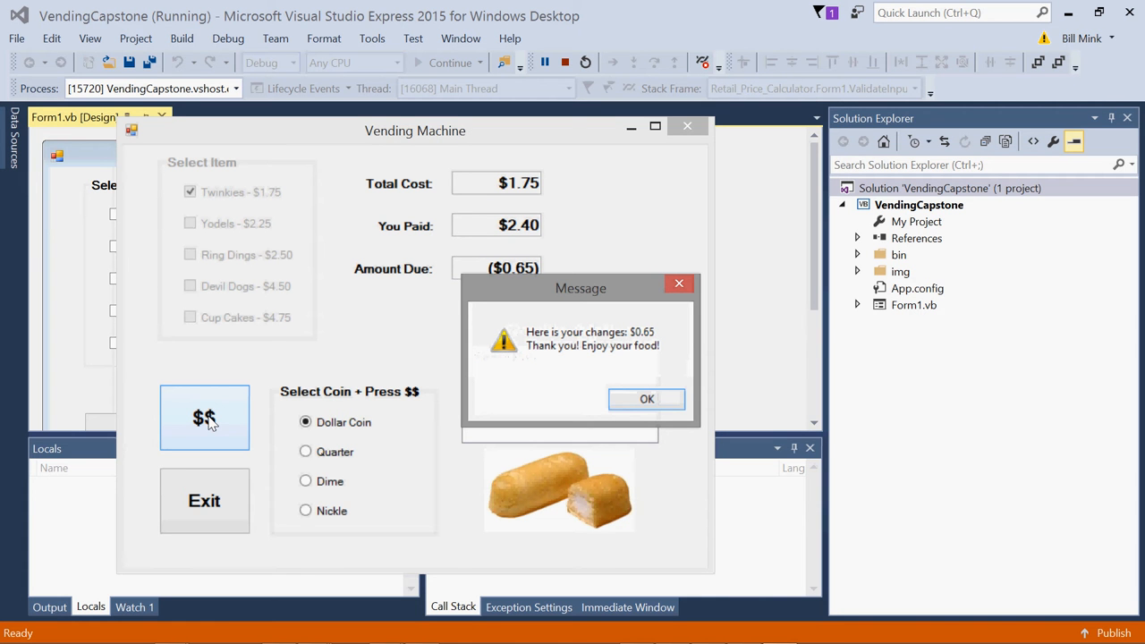
mouse_move(640, 333)
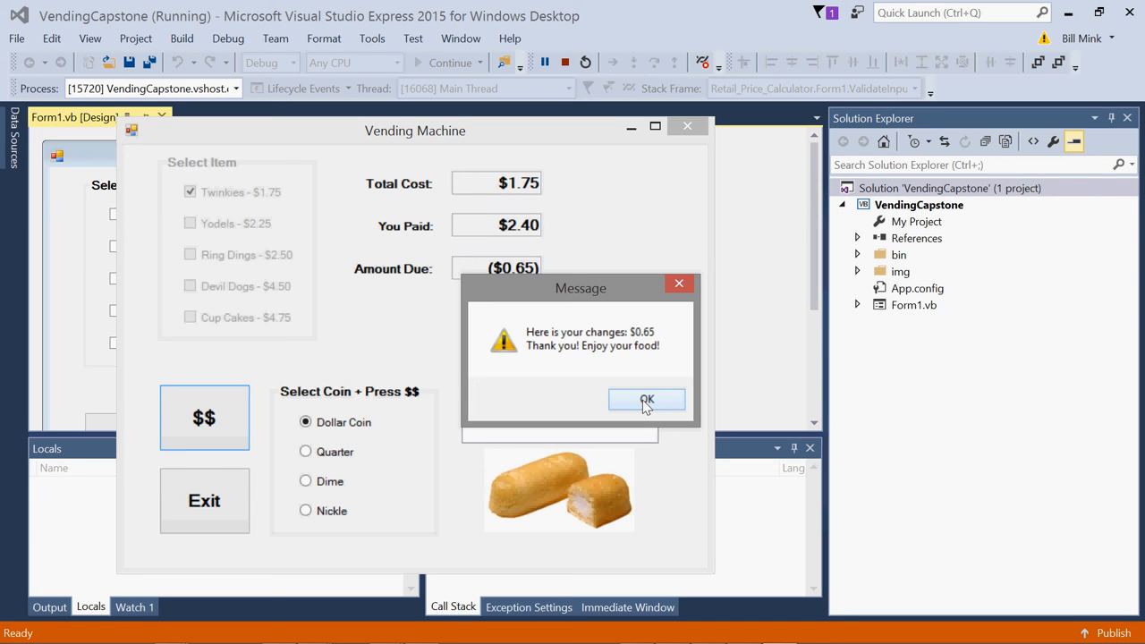
click(648, 399)
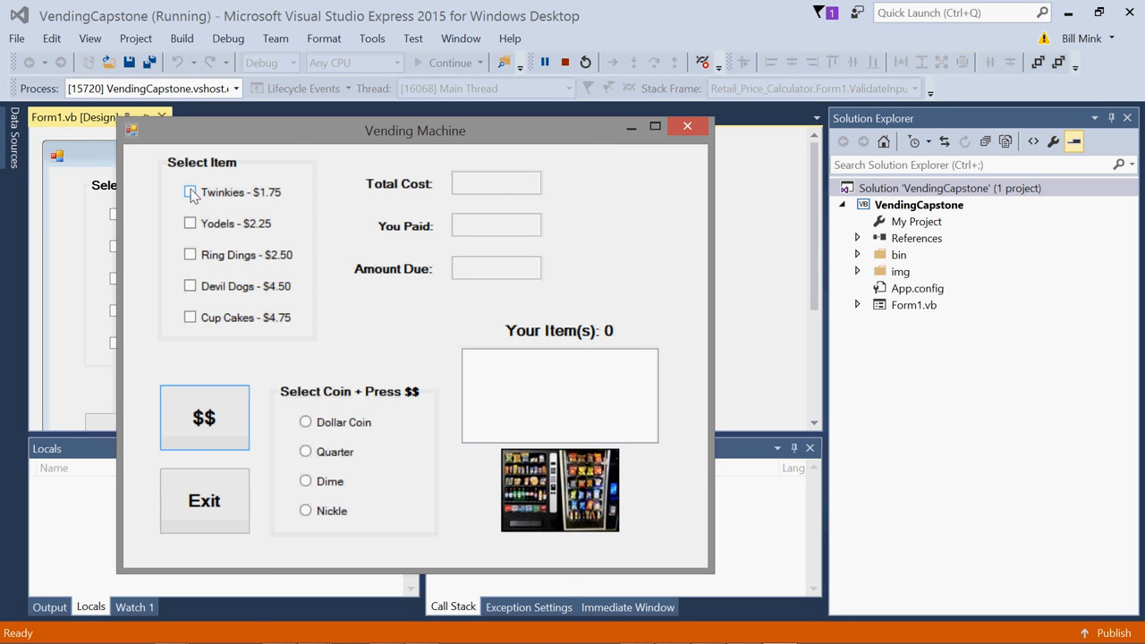
Order Twinkies and Yodels for $4.00 and pay it off with dollar coins.
click(190, 193)
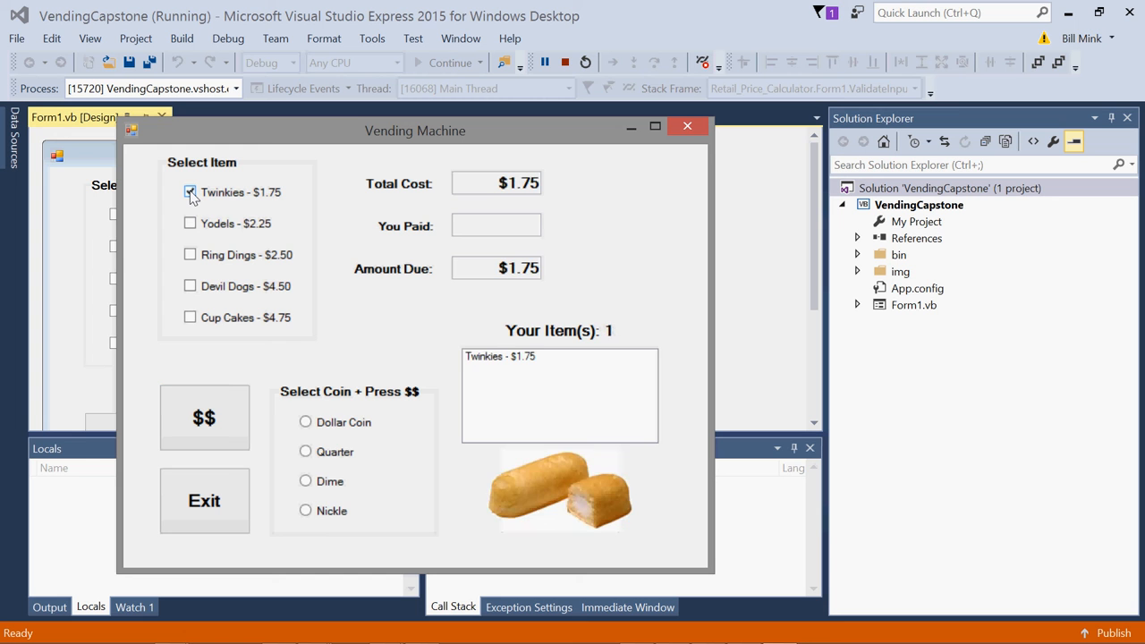
click(189, 221)
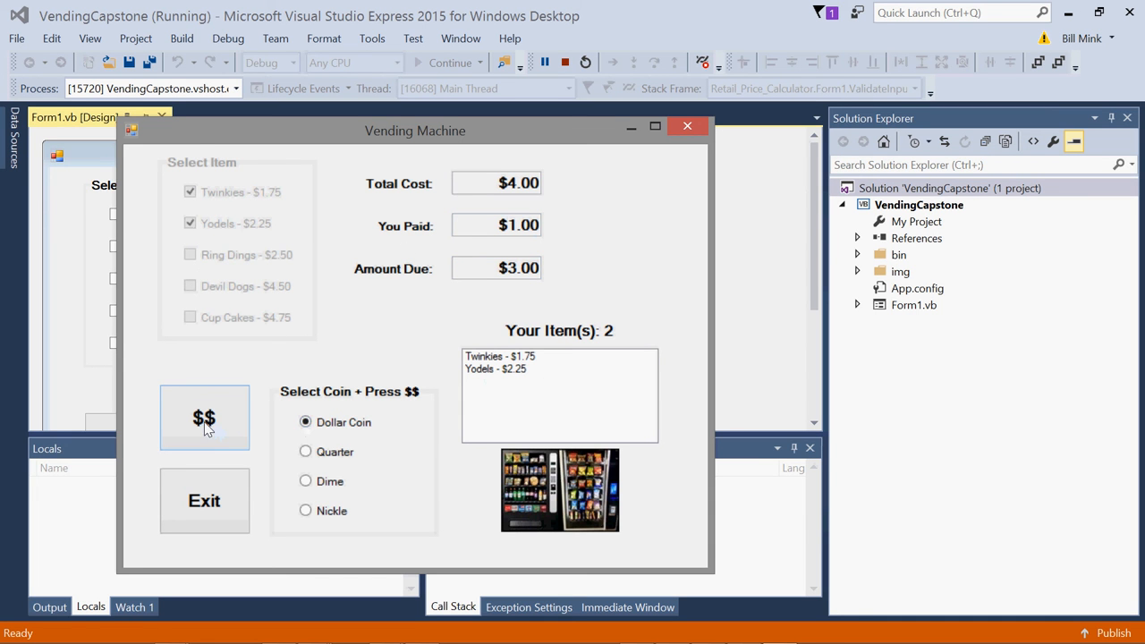
click(204, 419)
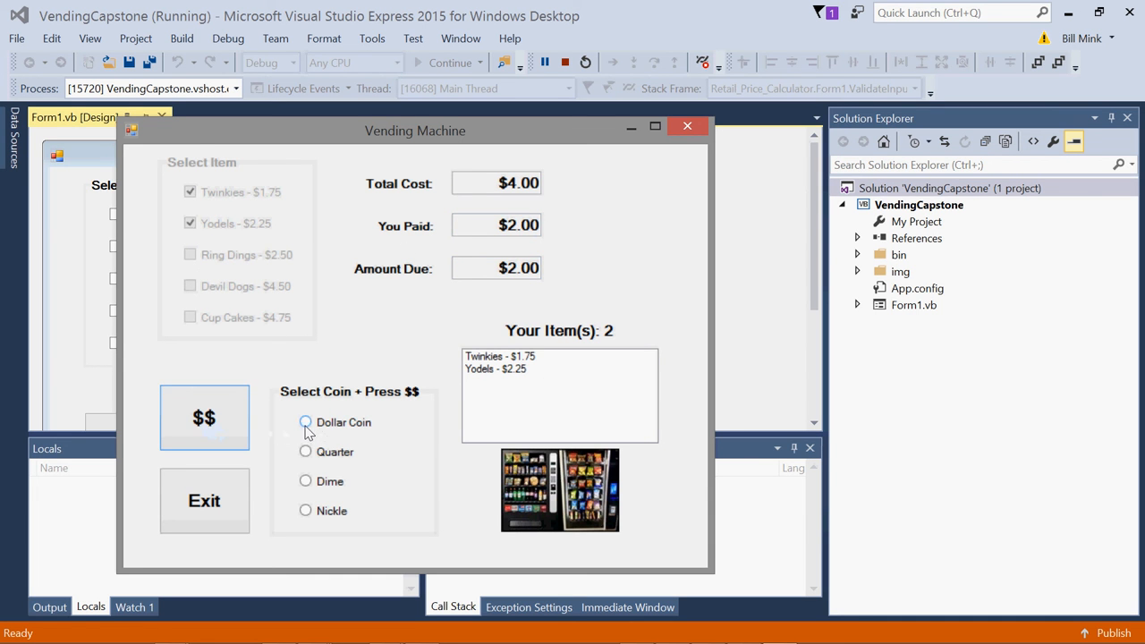
click(204, 418)
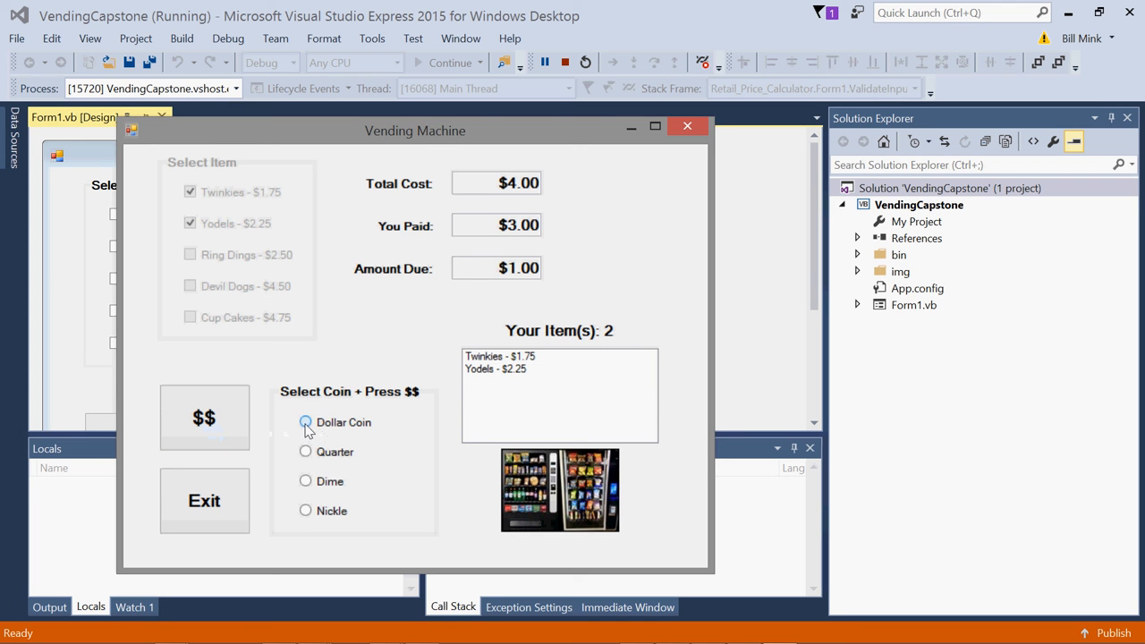
click(204, 418)
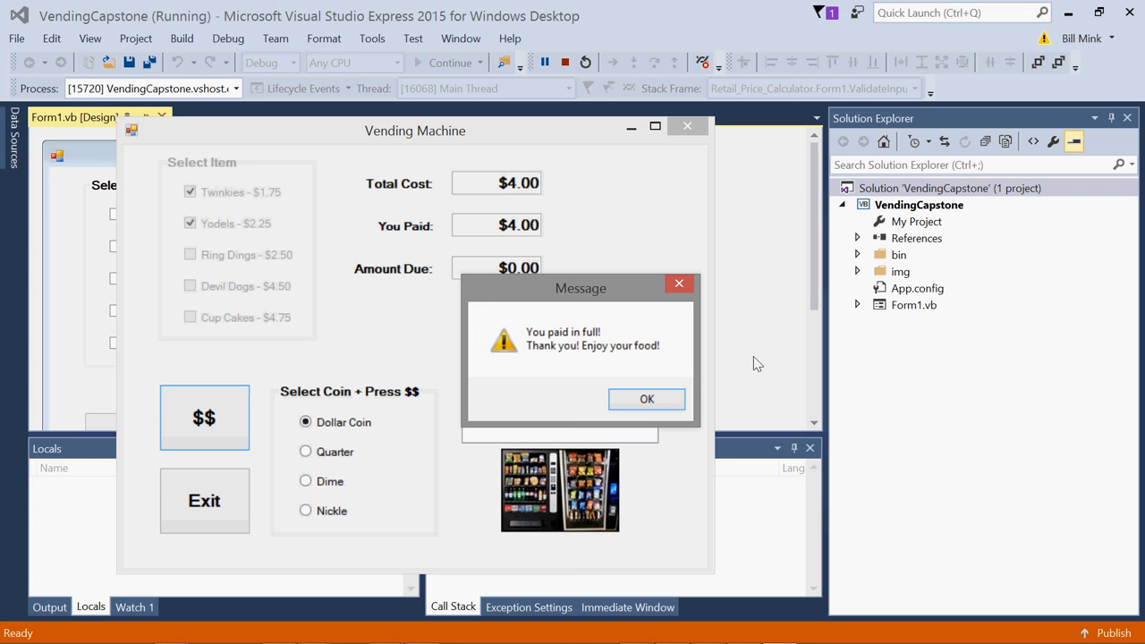
mouse_move(630, 347)
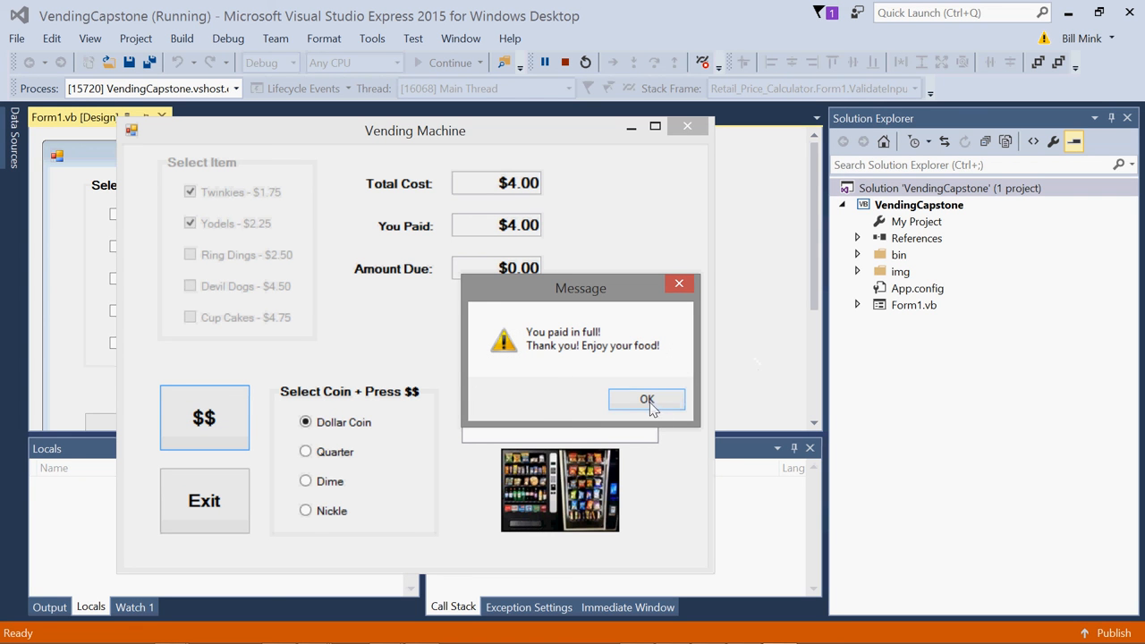
Dismiss the 'You paid in full!' message so the form clears to an empty order.
click(648, 399)
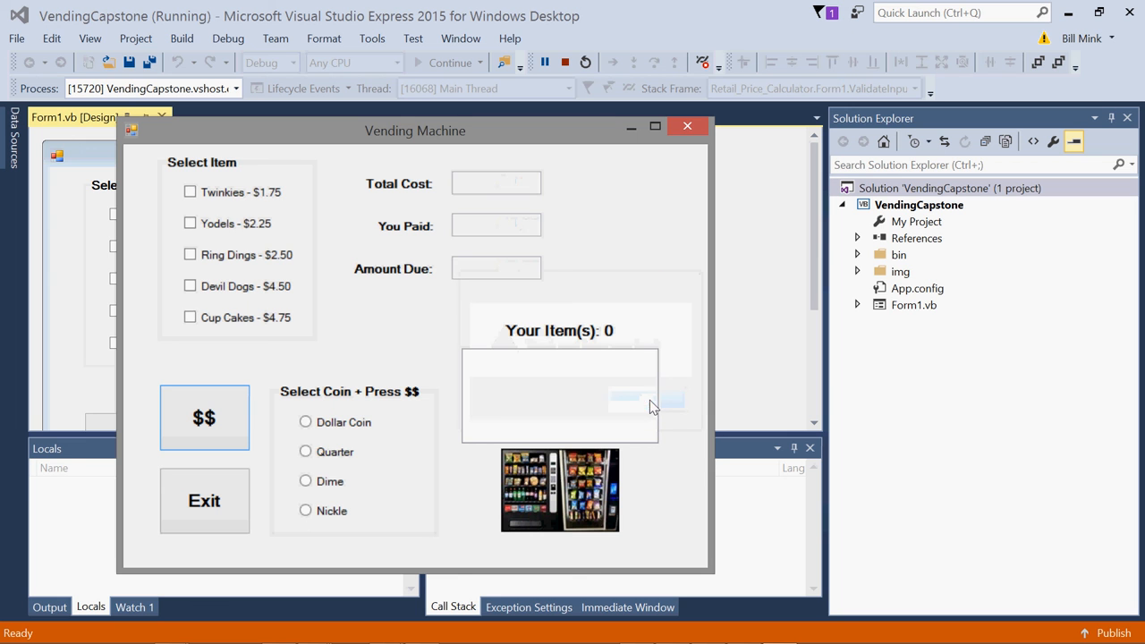
mouse_move(694, 331)
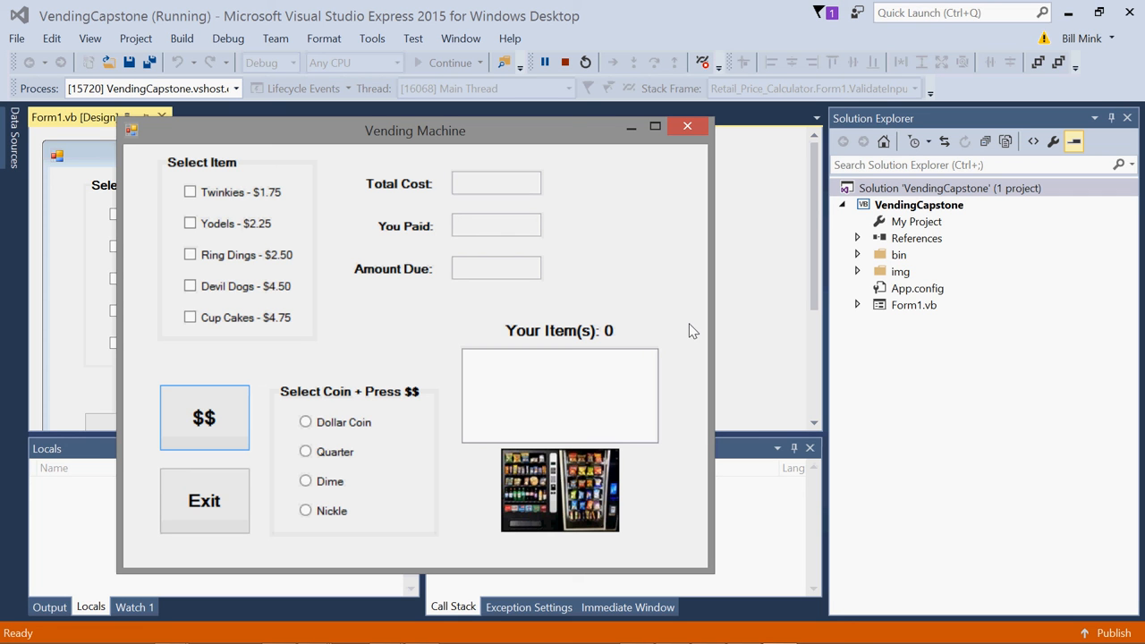
mouse_move(705, 308)
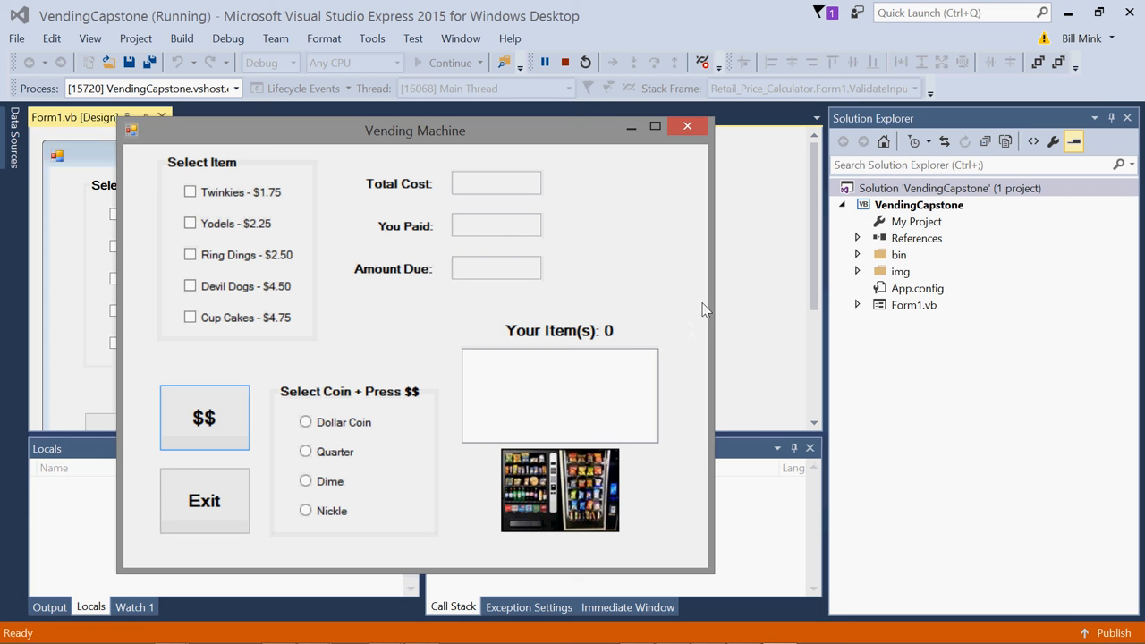